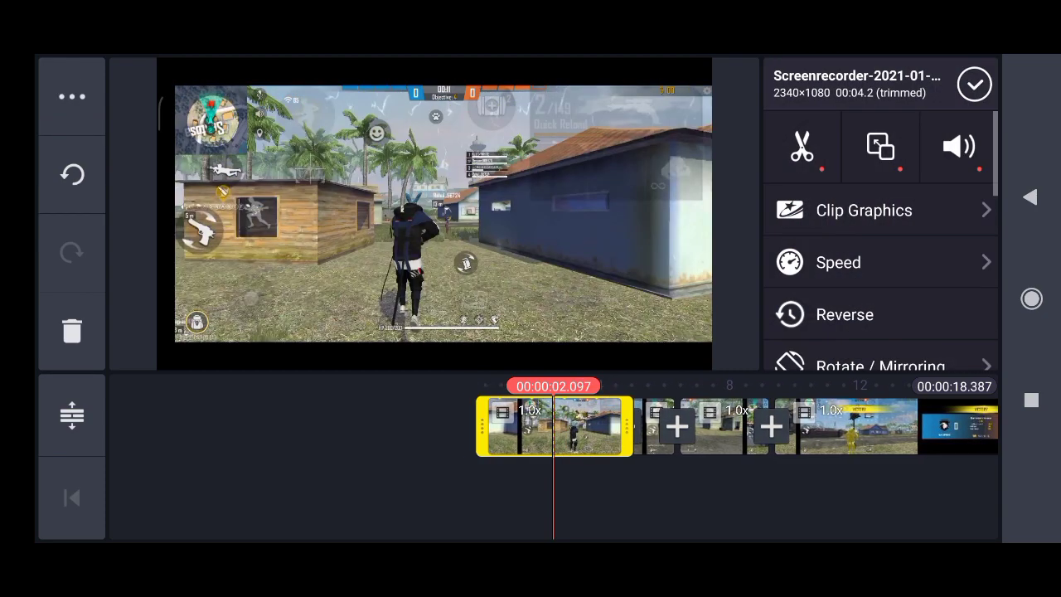
- Slow down the selected section of the gameplay clip using the Speed option
click(802, 146)
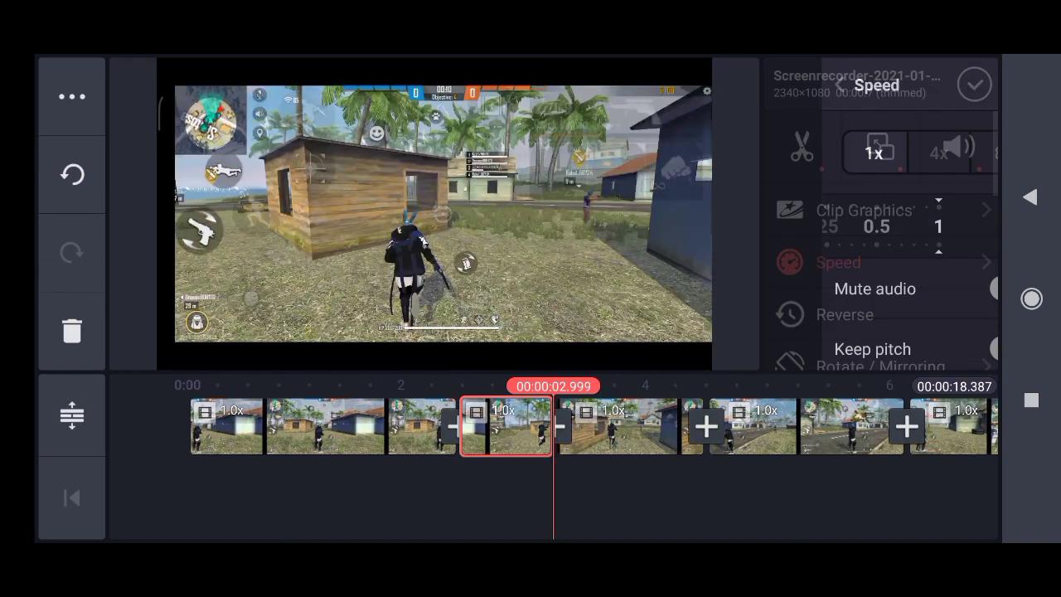
click(839, 262)
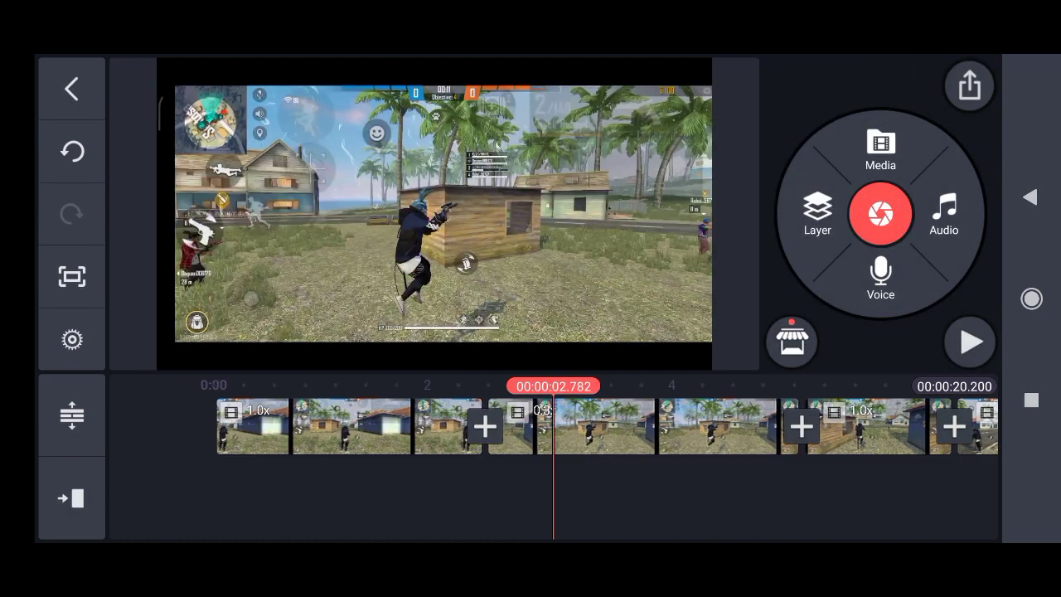
click(970, 341)
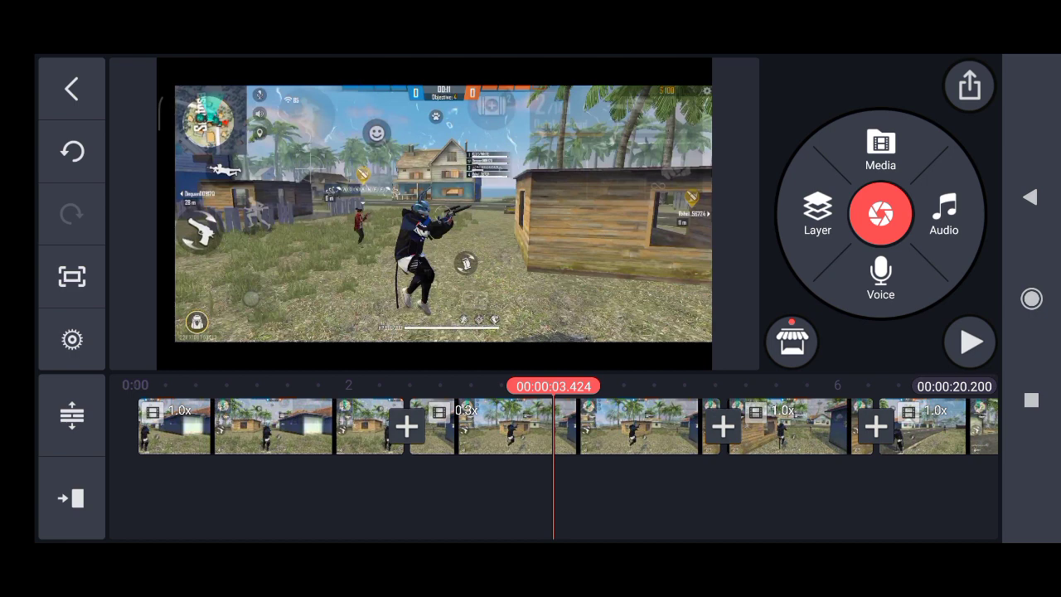
- Capture the current frame of the character and save it as an image
click(639, 428)
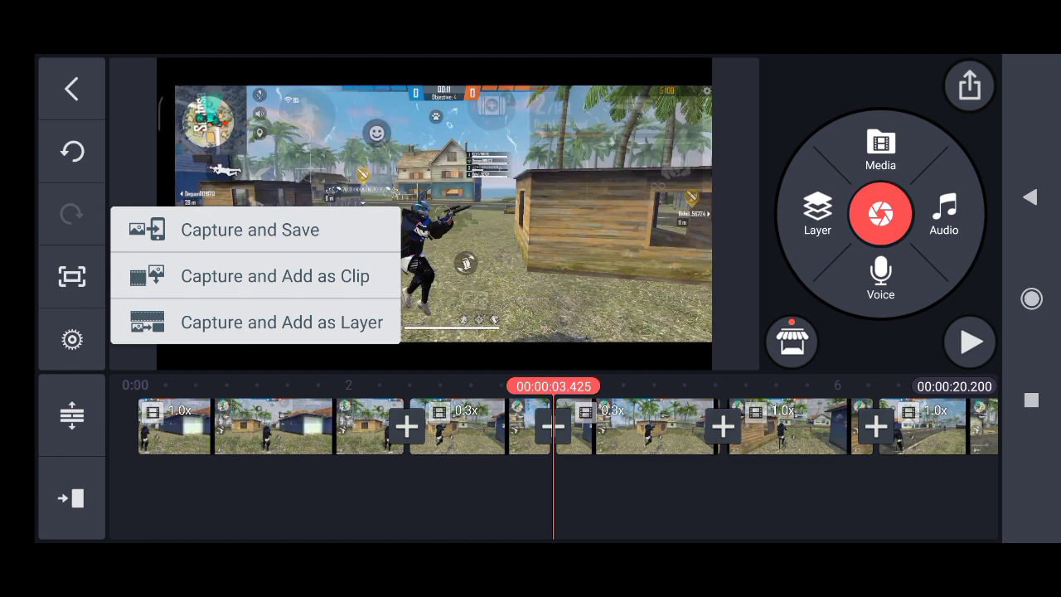
click(249, 229)
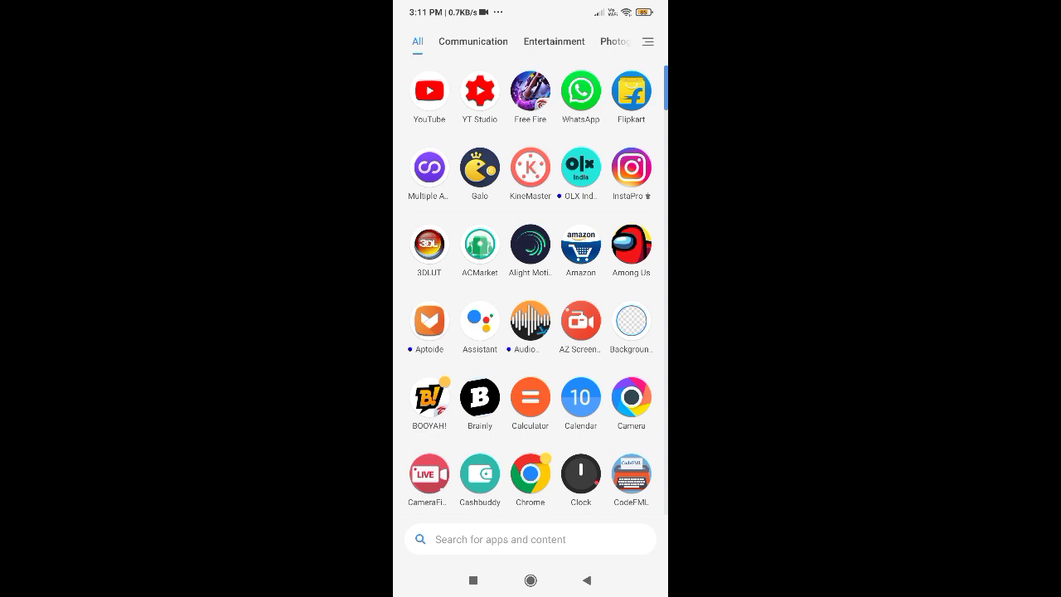
- Crop the saved frame in Background Eraser and erase the background around the character
click(630, 322)
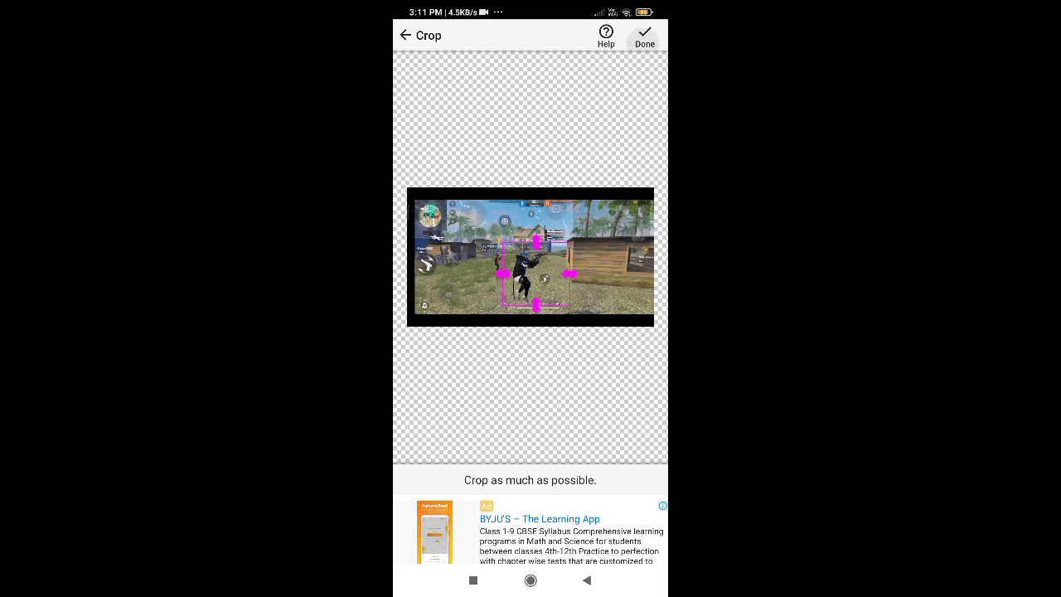
click(643, 34)
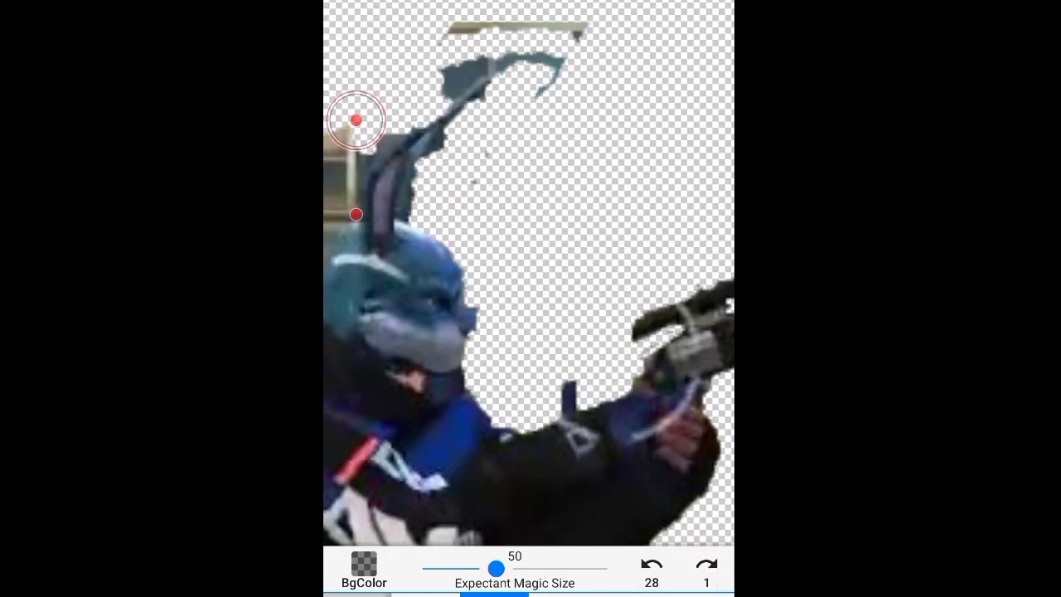
click(356, 120)
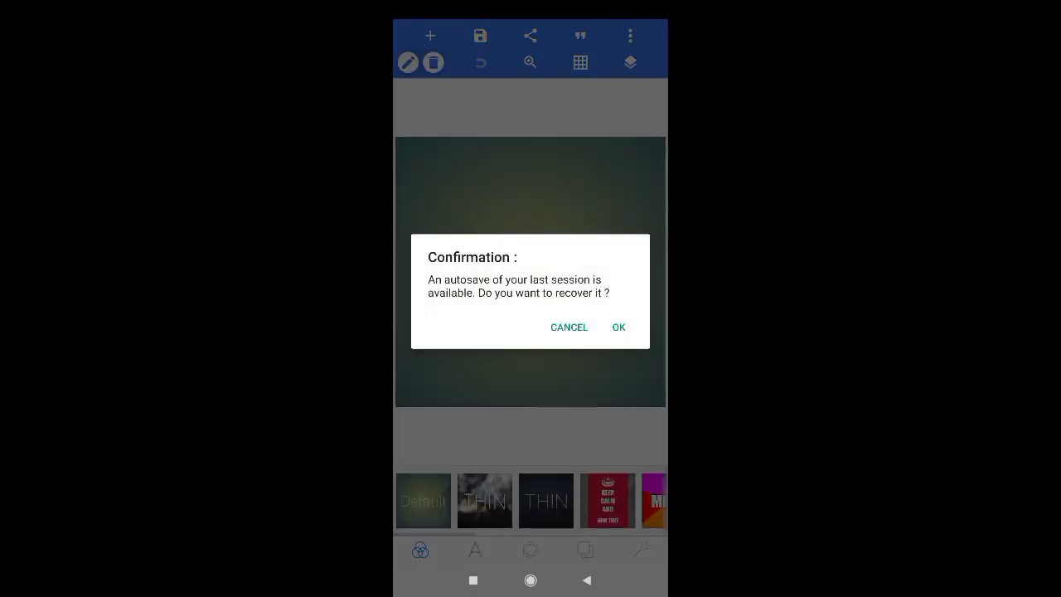
- Add the character cutout to the PixelLab canvas, crop it and give it a red stroke outline
click(569, 326)
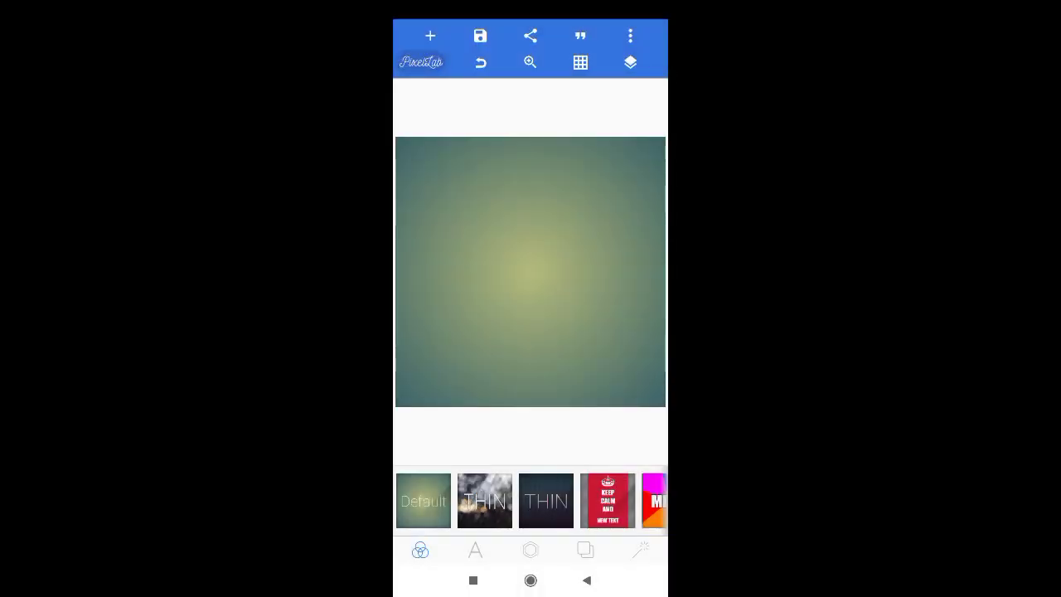
click(431, 37)
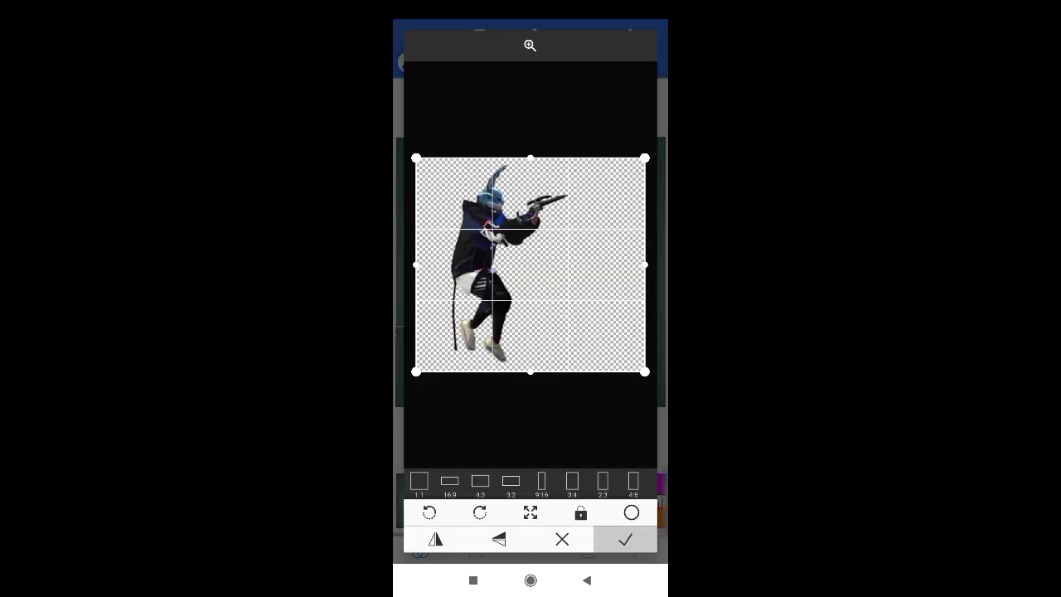
click(624, 538)
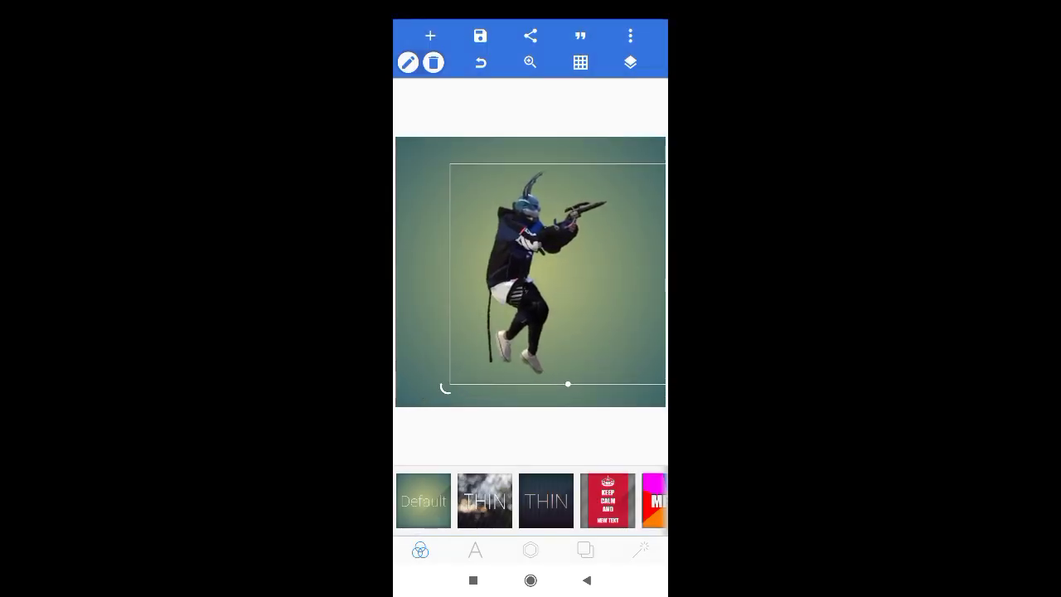
click(530, 550)
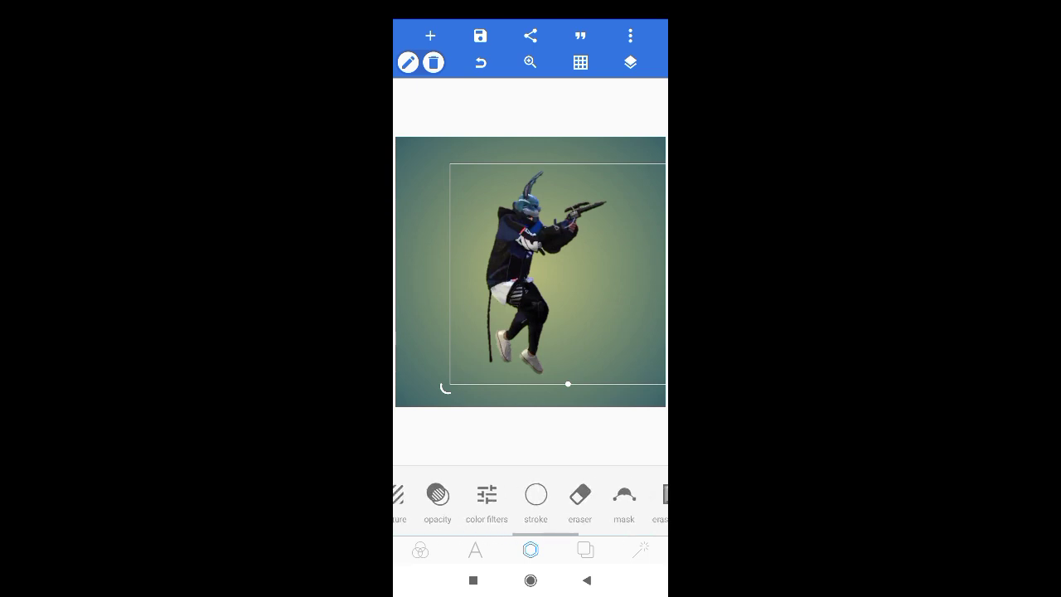
click(536, 494)
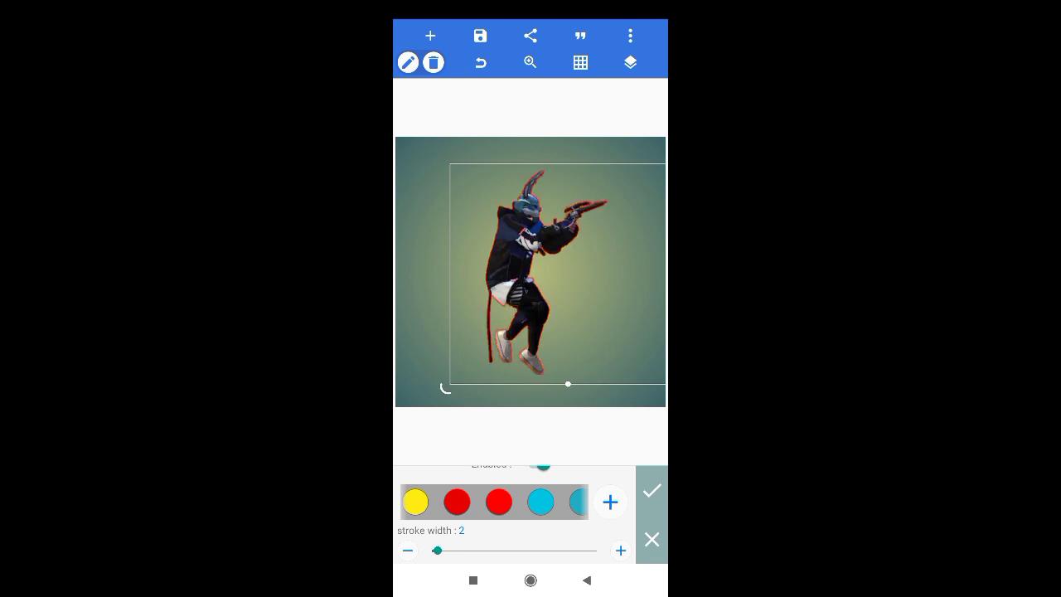
click(651, 491)
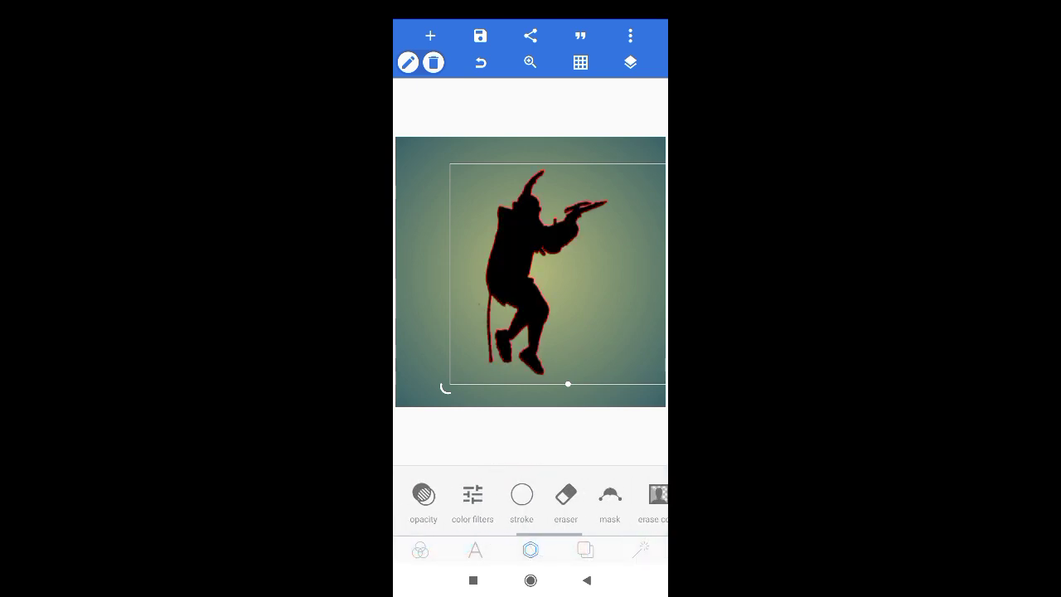
- Enable a red shadow glow with blur radius 25 around the character
click(655, 498)
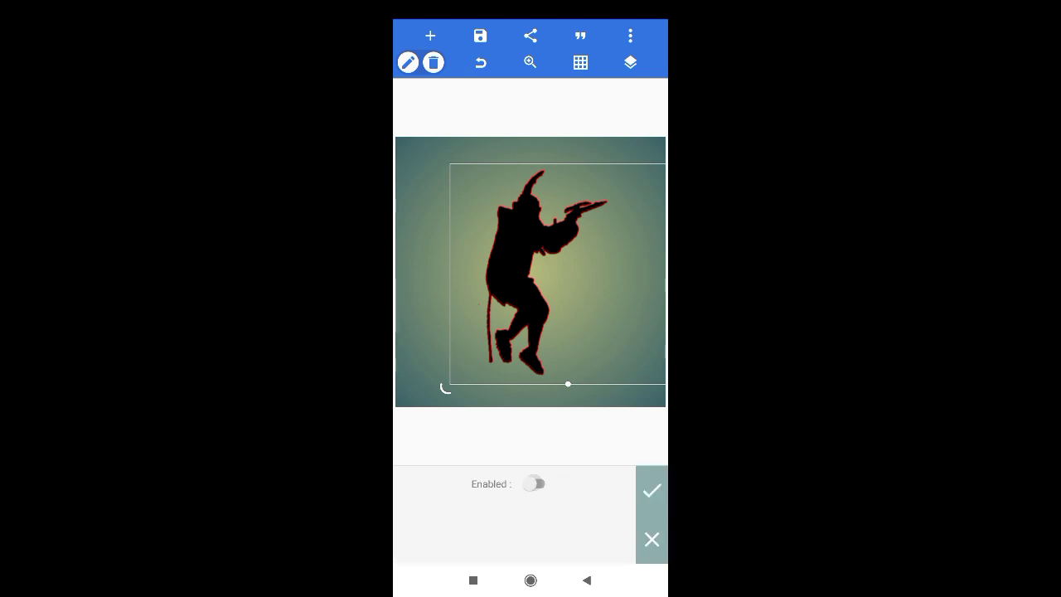
click(534, 484)
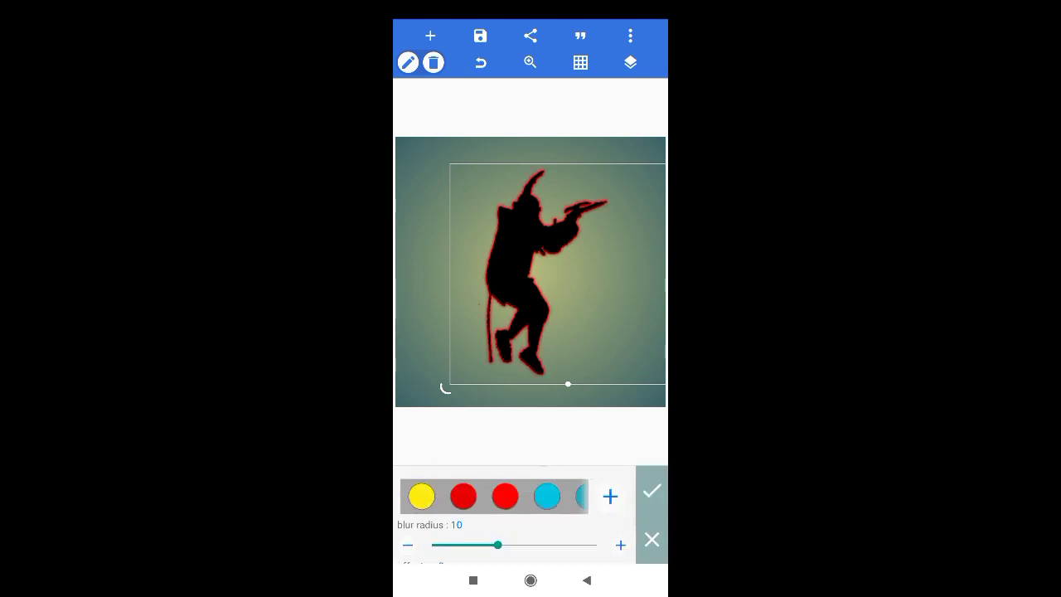
drag(497, 544, 595, 527)
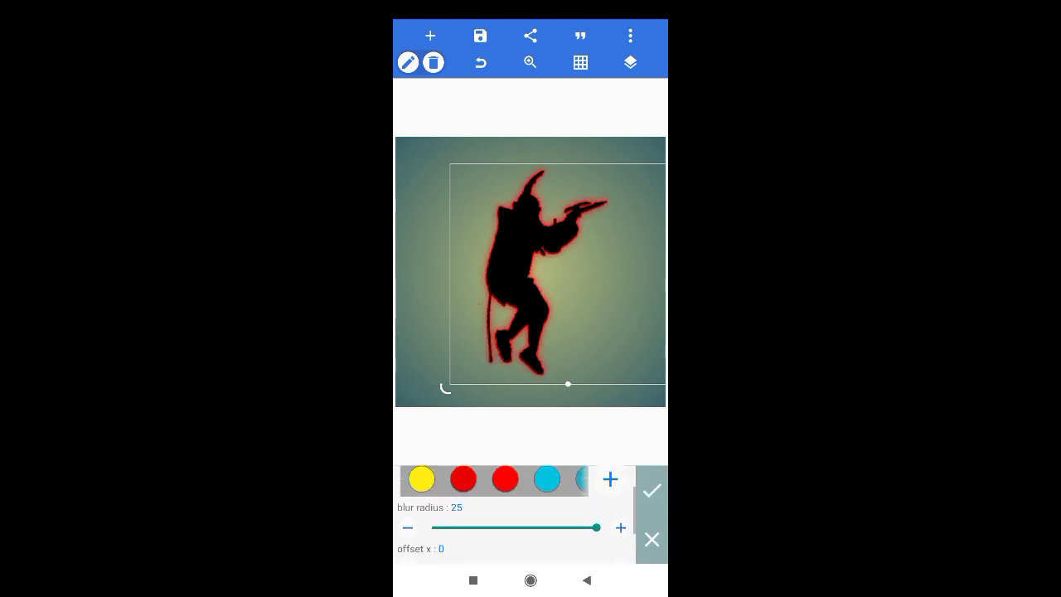
click(651, 489)
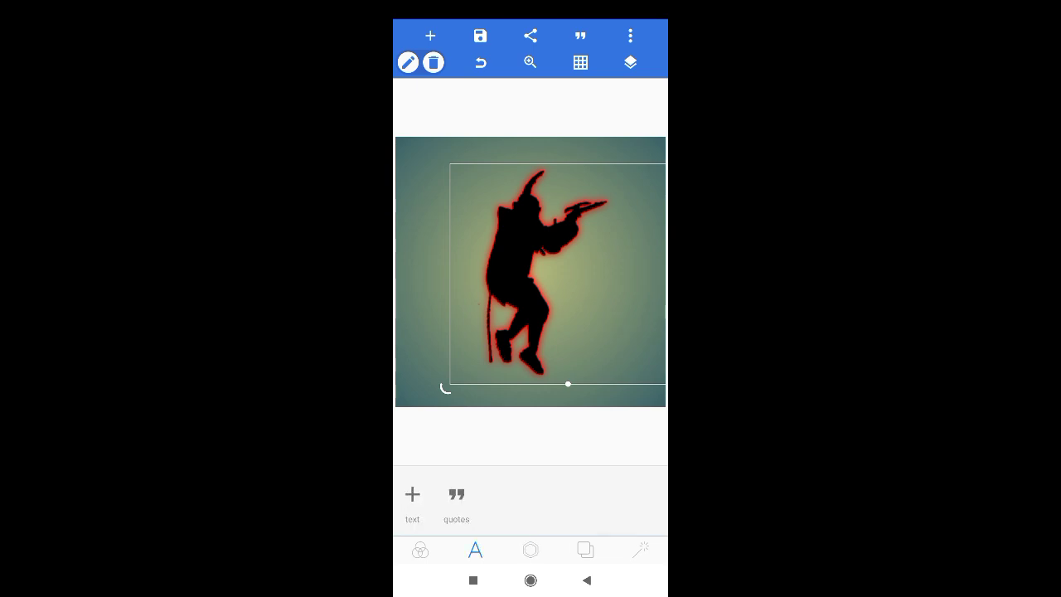
- Fill the character with a solid colour so only the red neon outline glows
click(531, 550)
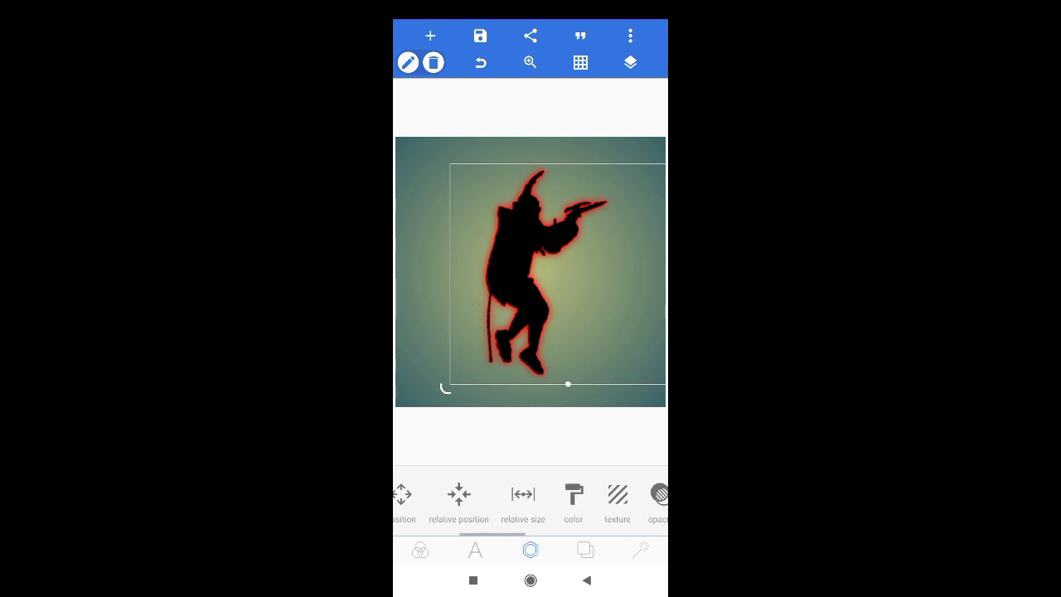
click(574, 494)
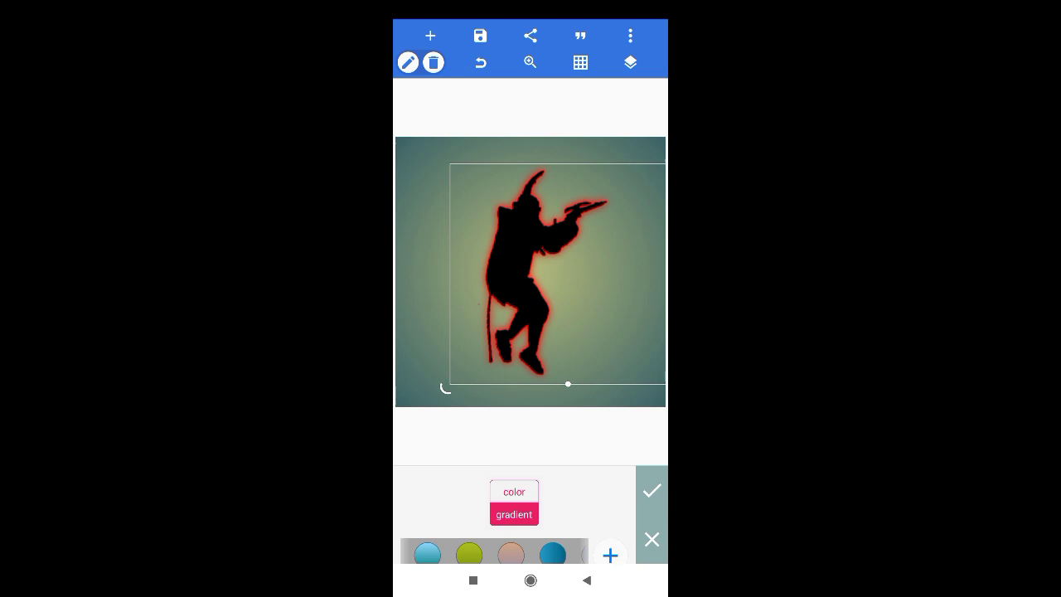
click(514, 491)
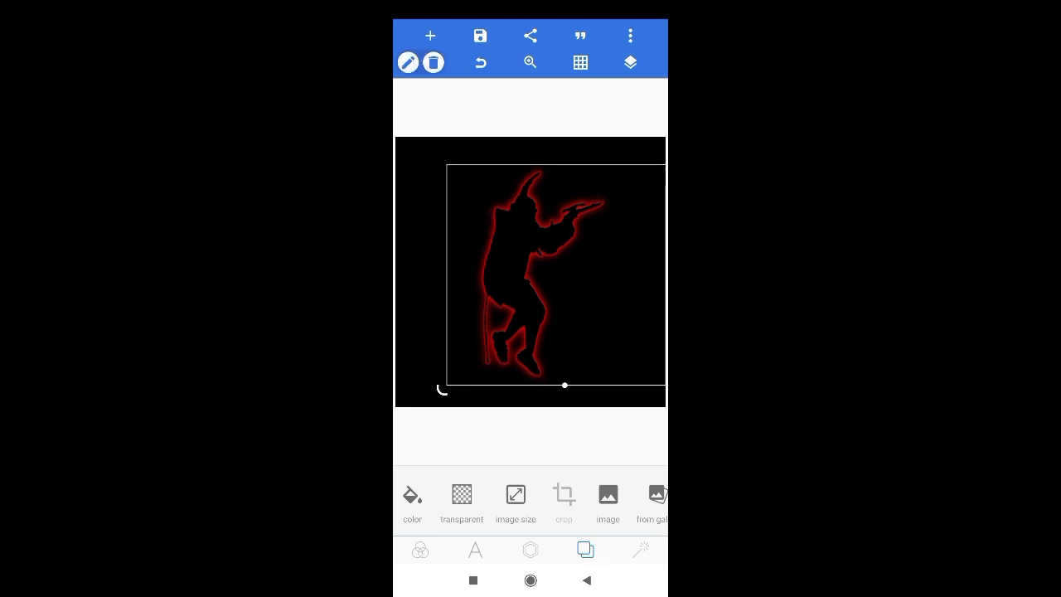
- Give the neon outline a thinner stroke width
click(530, 550)
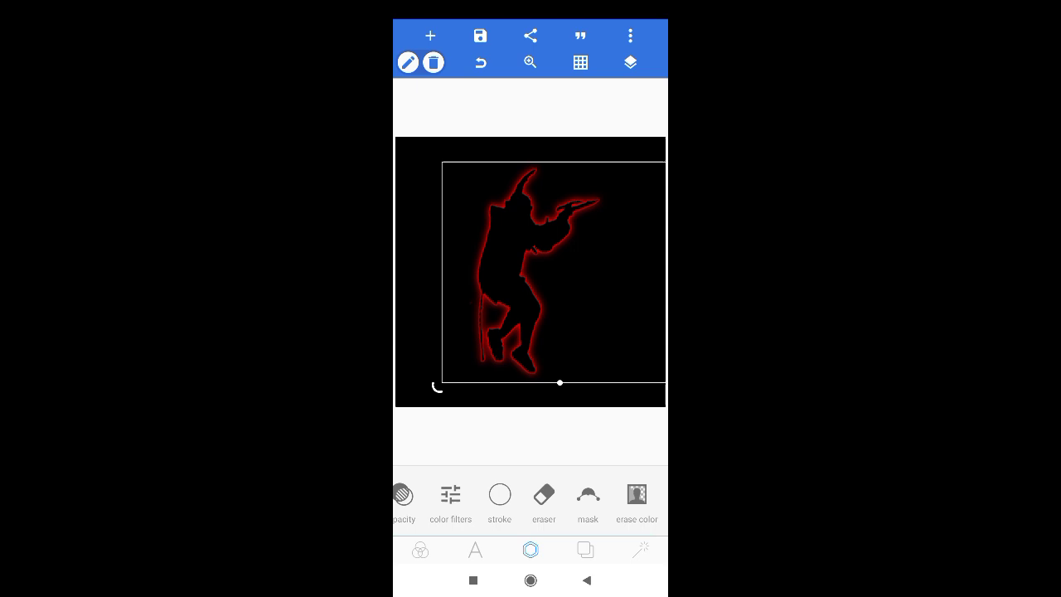
click(499, 497)
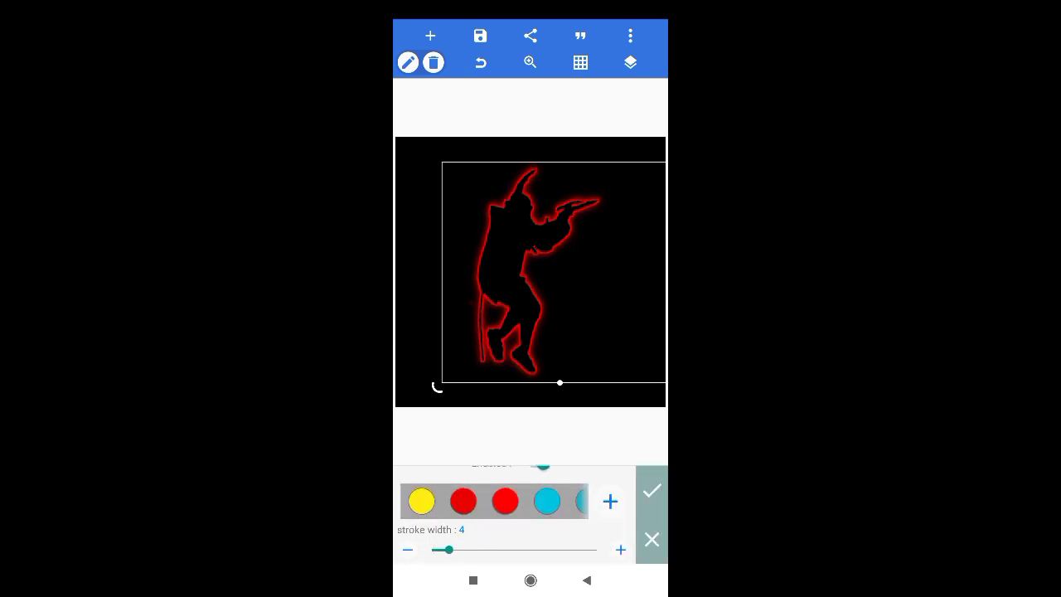
click(651, 491)
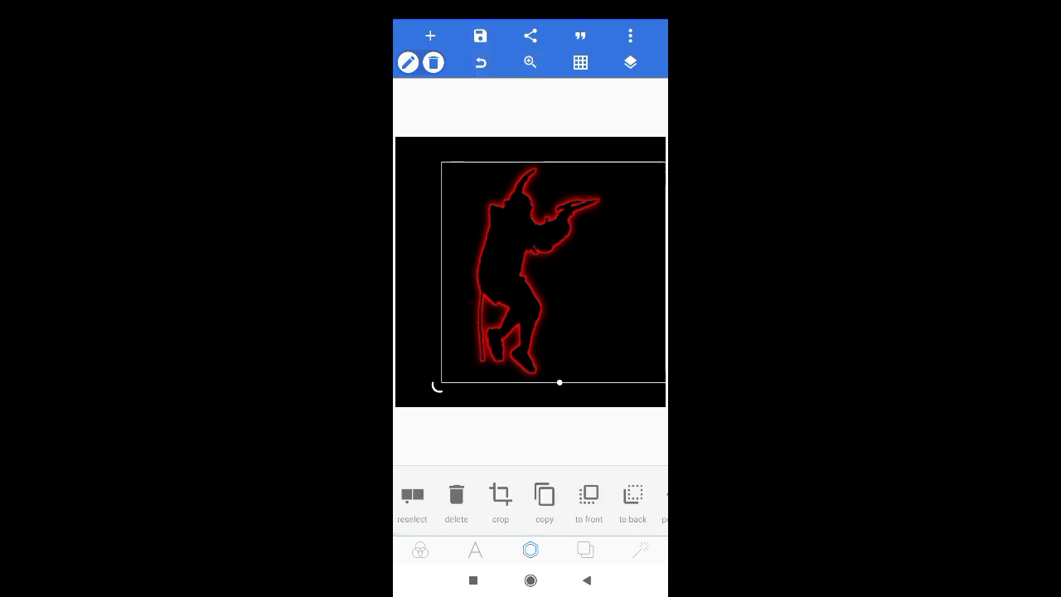
- Save the red neon outline as an image
click(481, 37)
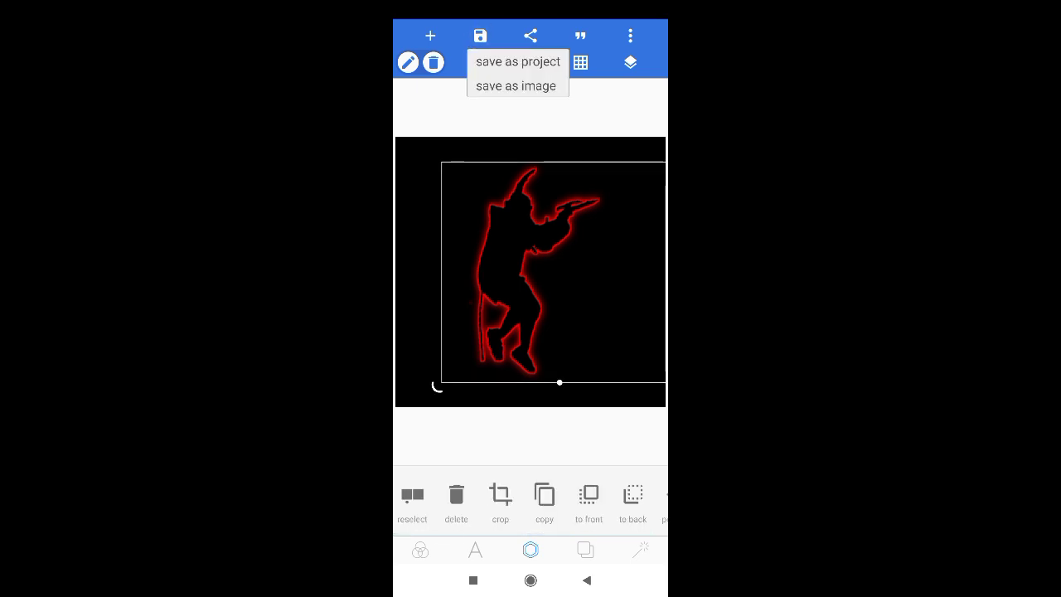
click(517, 87)
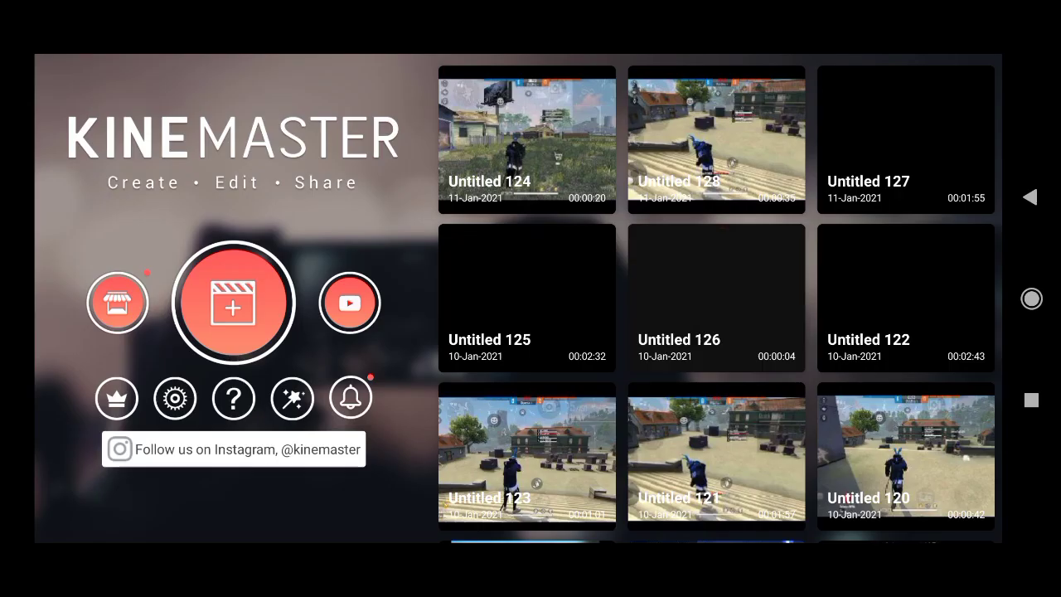
- Create a new KineMaster project with a black Solid Color background clip and confirm it
click(234, 302)
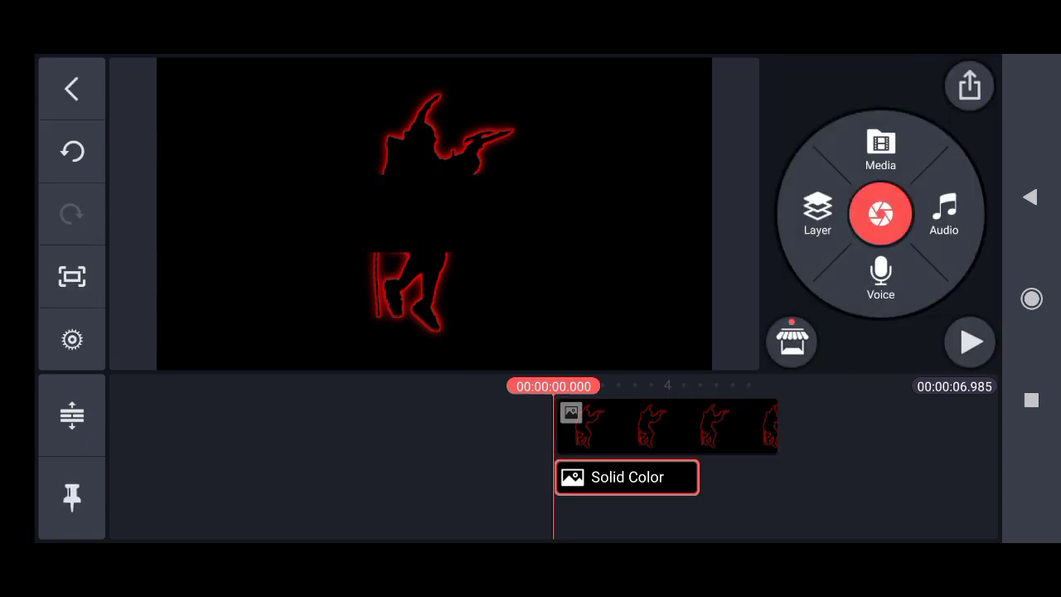
click(627, 478)
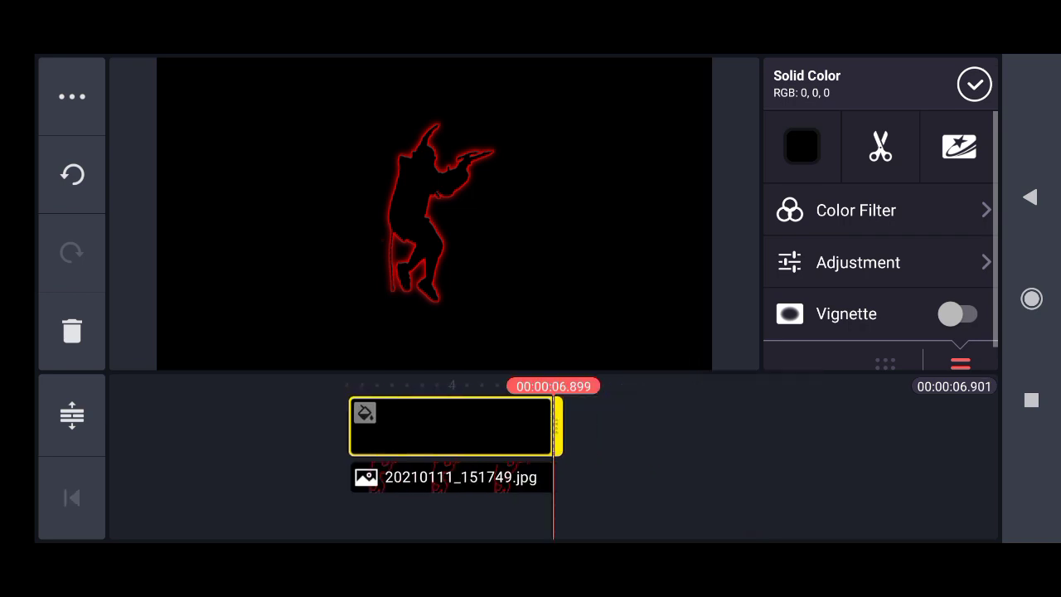
click(444, 477)
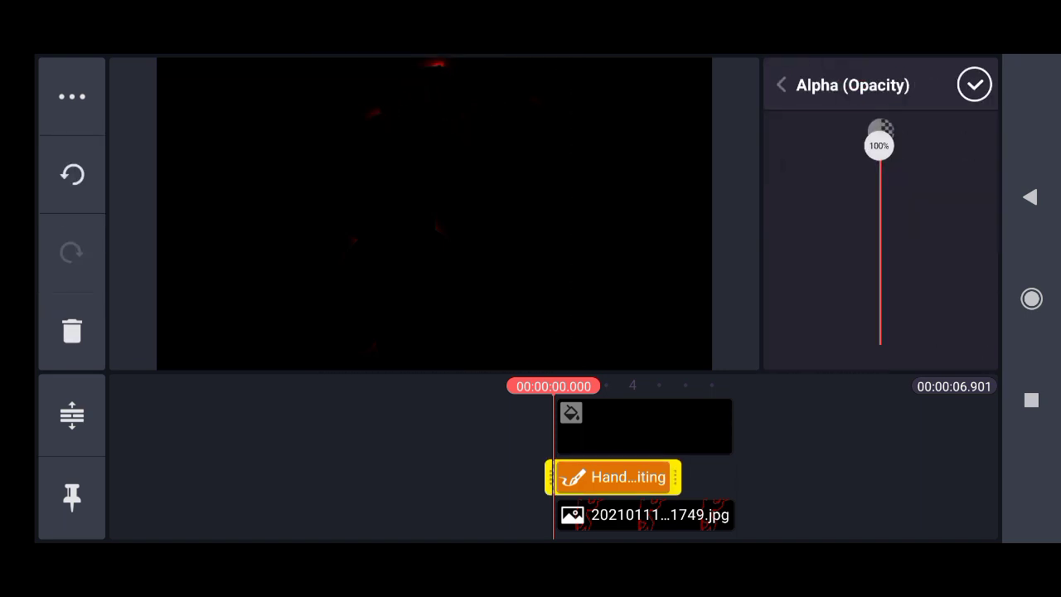
- Finish the Handwriting layer settings and preview the neon outline project
click(779, 82)
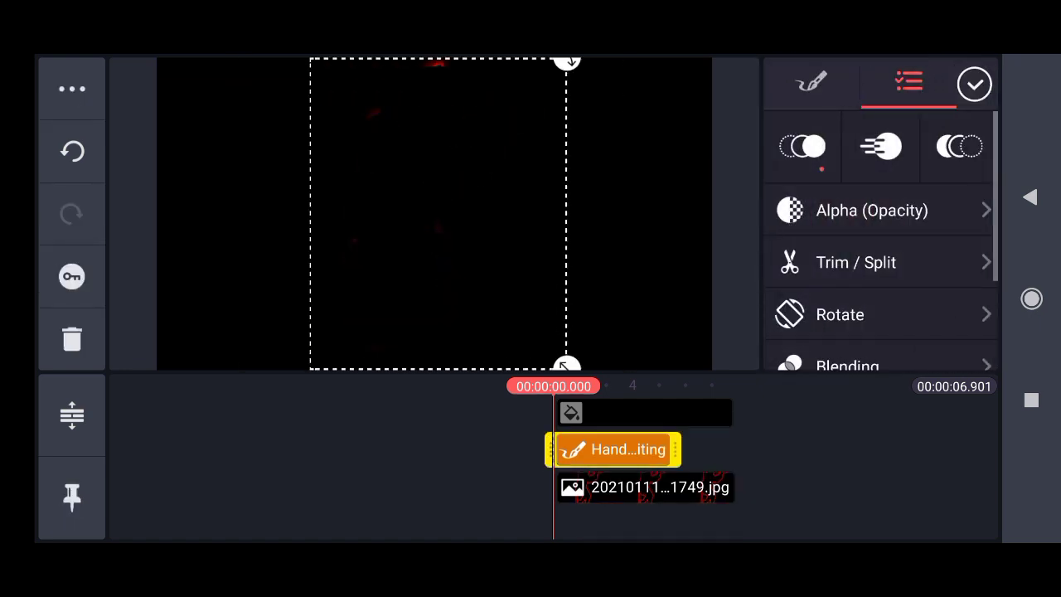
click(810, 82)
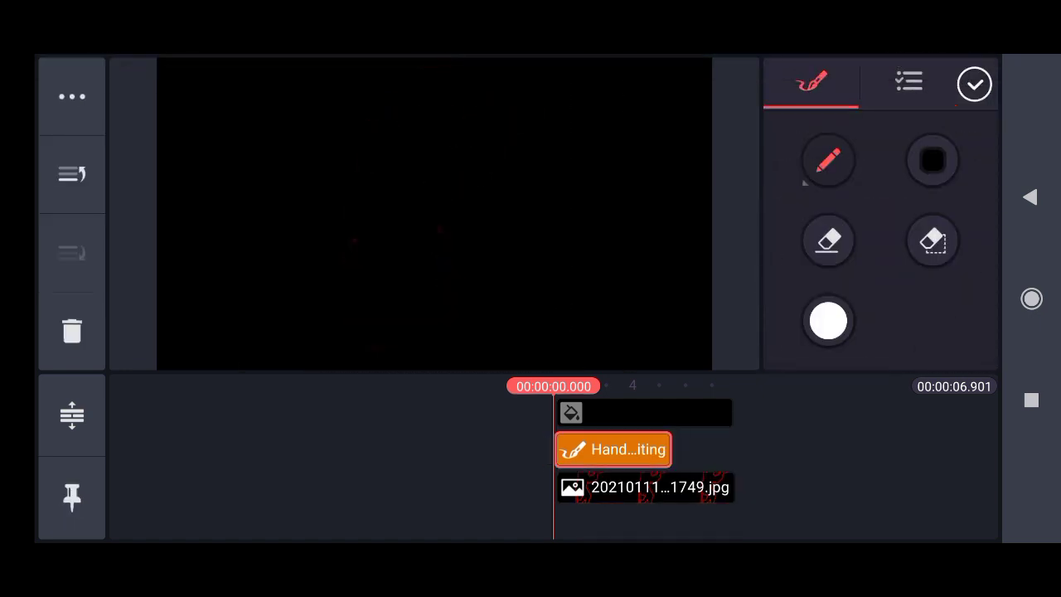
click(909, 83)
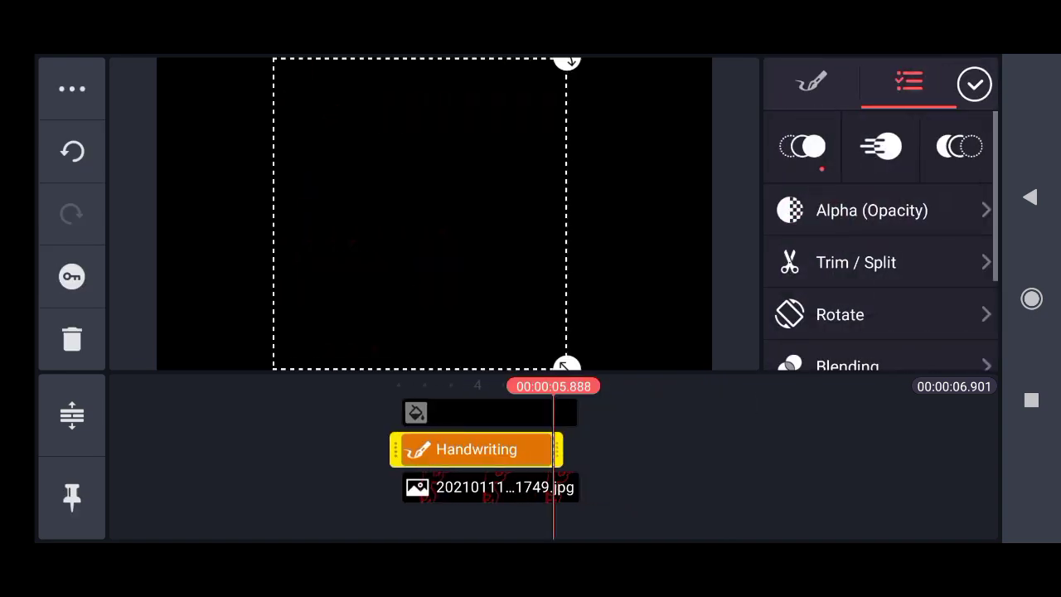
click(975, 83)
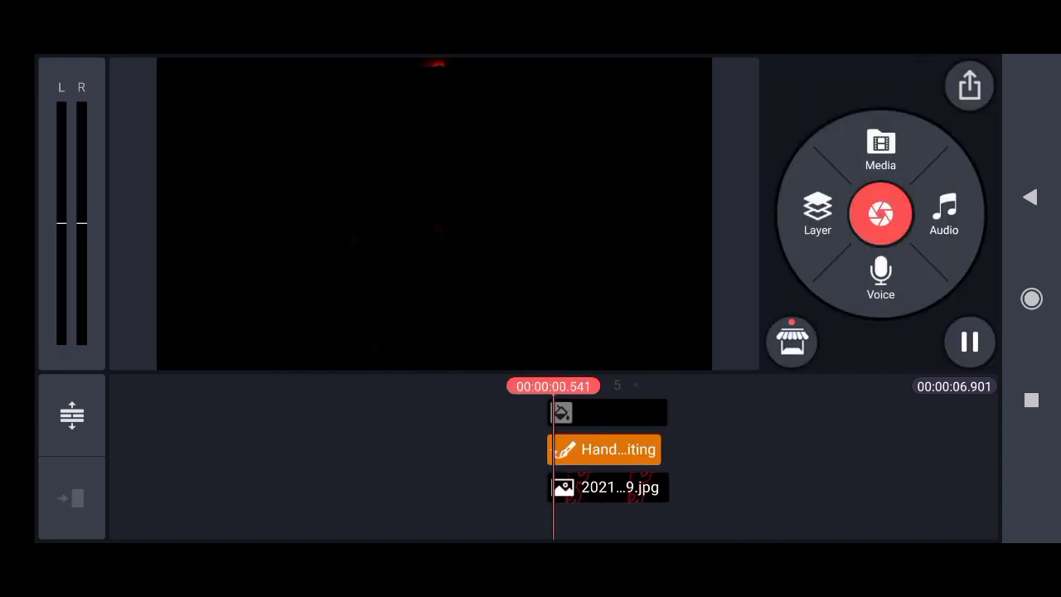
- Export the neon outline project as a video
click(968, 86)
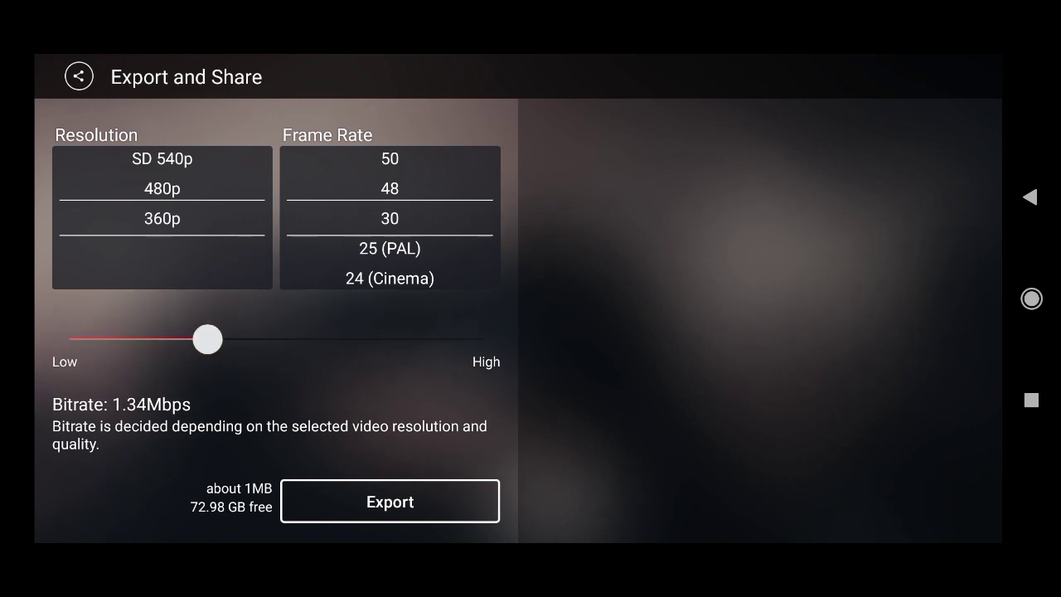
click(389, 500)
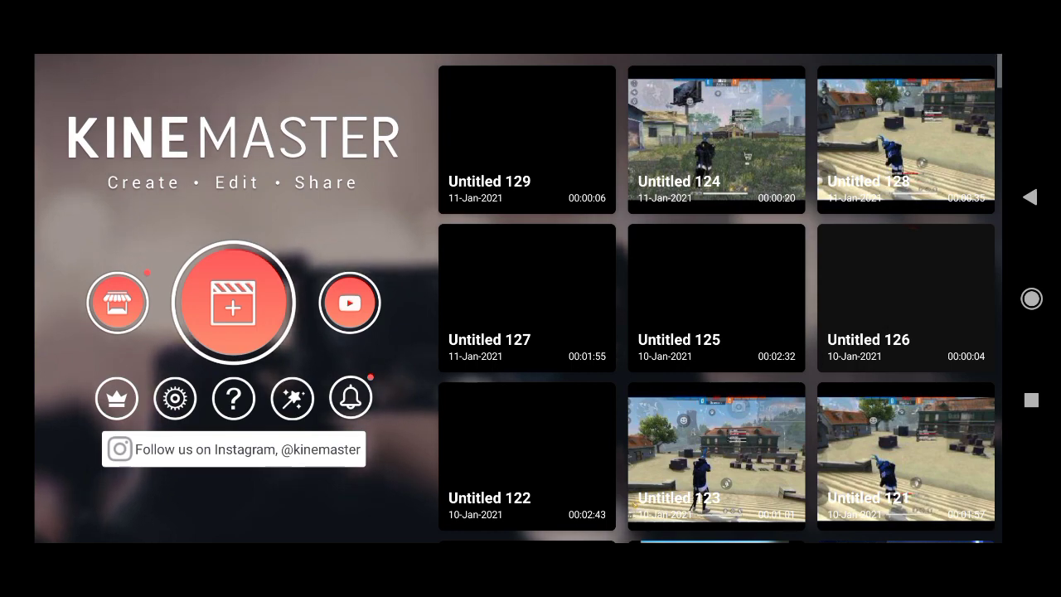
- Add Untitled 129_720p.mp4 as a media layer over the Free Fire gameplay and resize it
click(716, 139)
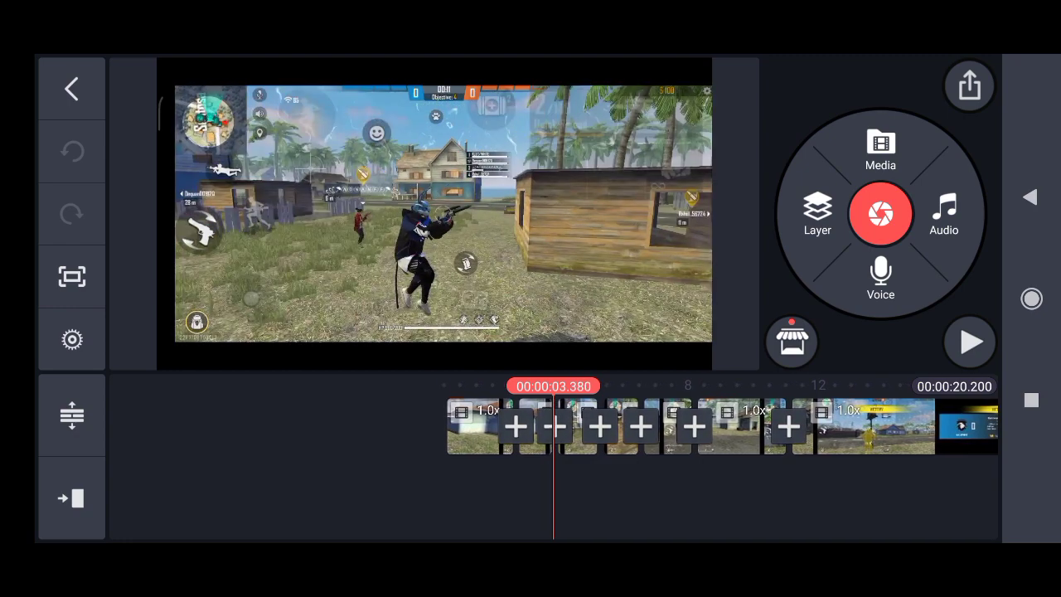
click(881, 214)
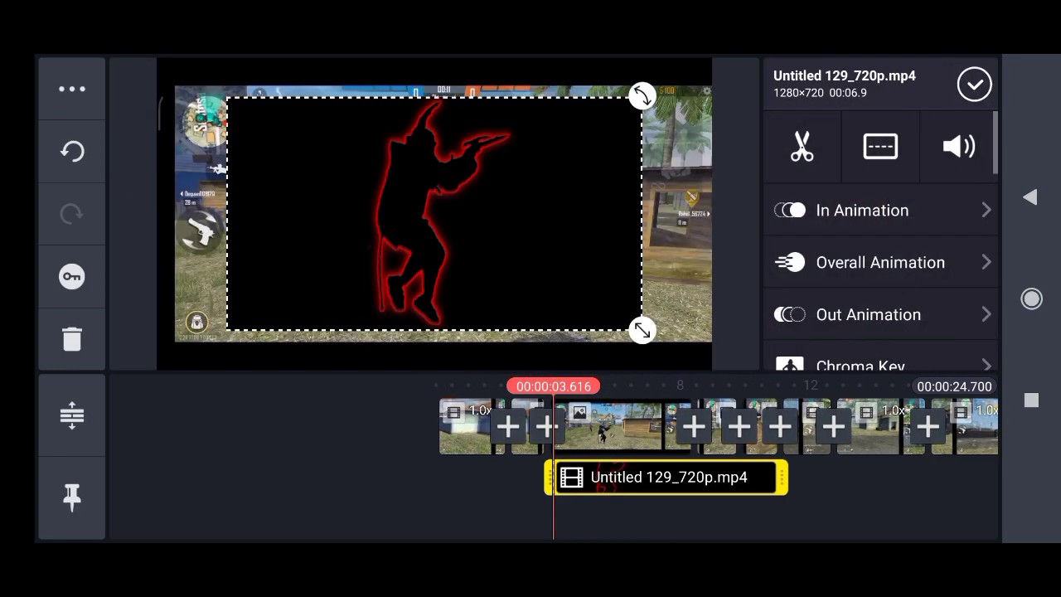
drag(779, 477, 710, 478)
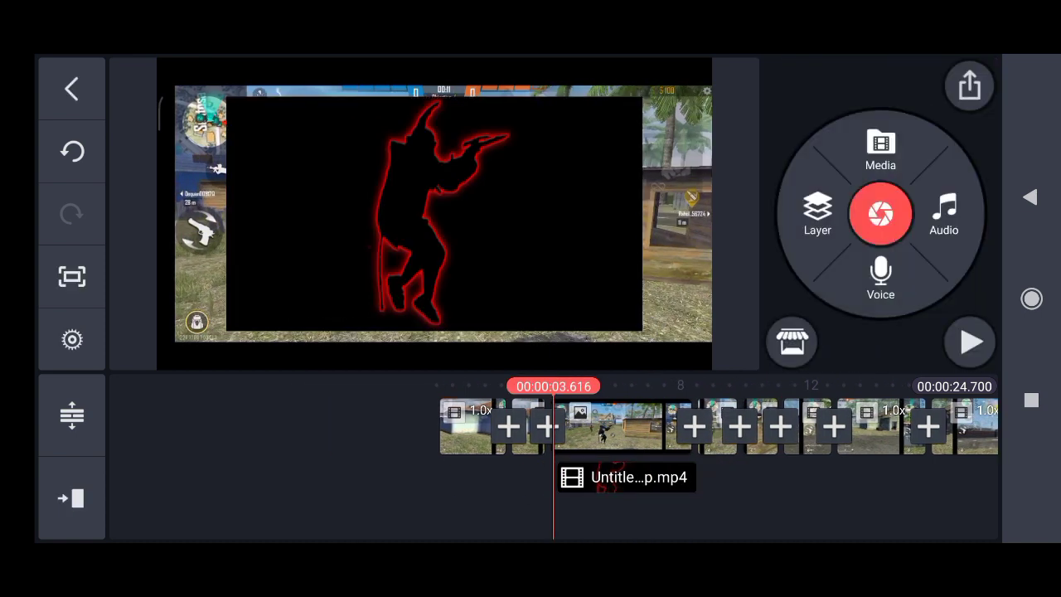
click(970, 341)
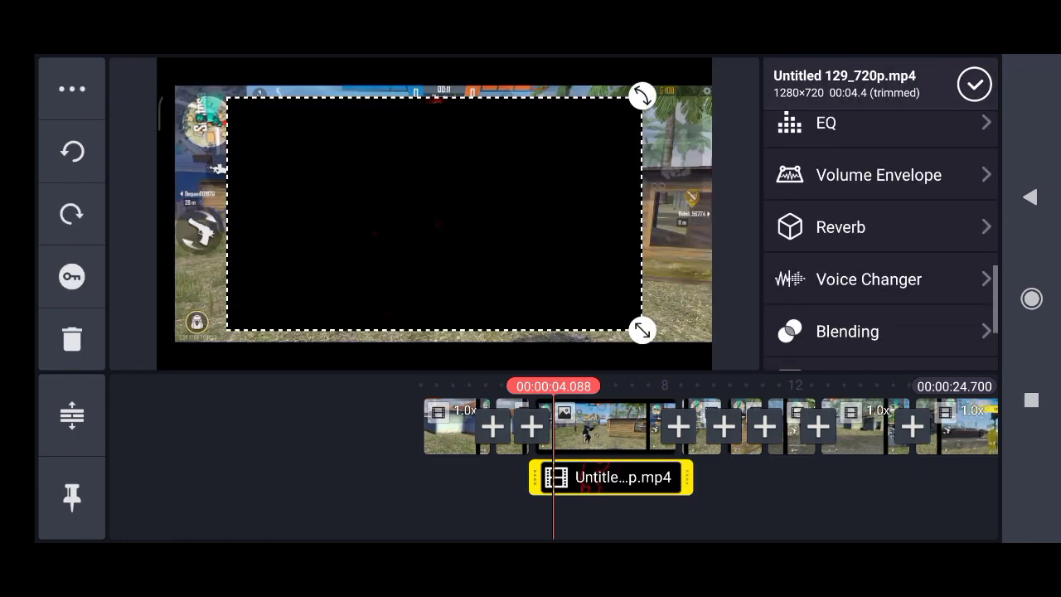
- Set the outline layer's blending to Lighten and shrink it to fit over the character
click(847, 332)
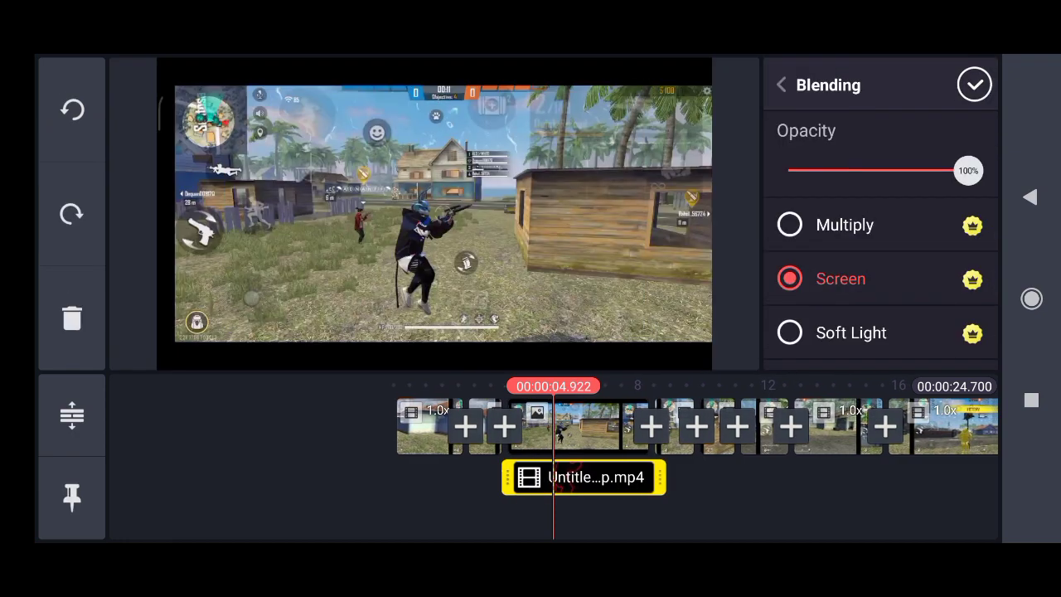
click(975, 84)
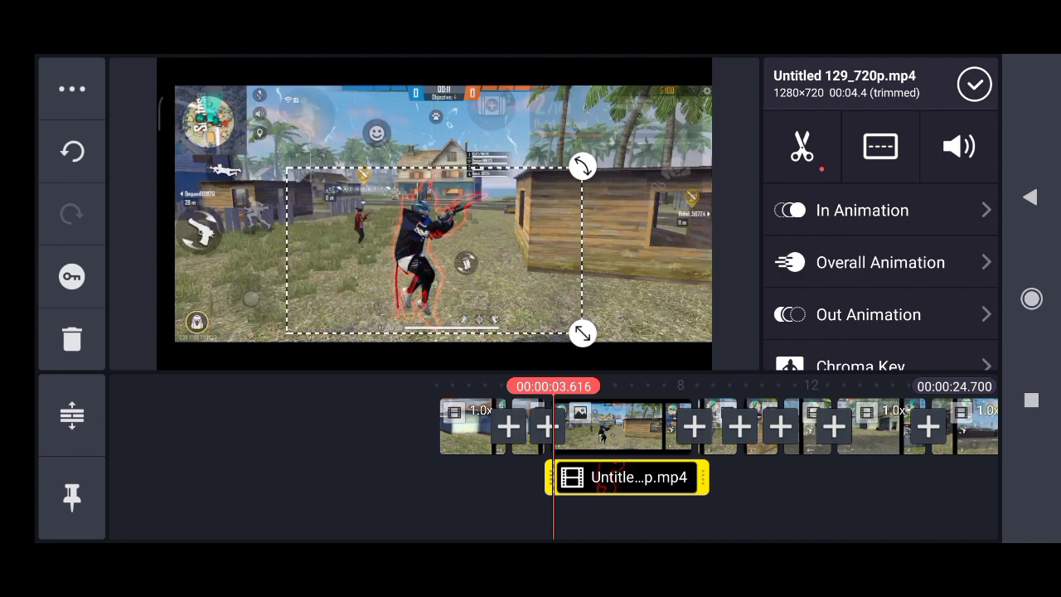
drag(583, 333, 550, 319)
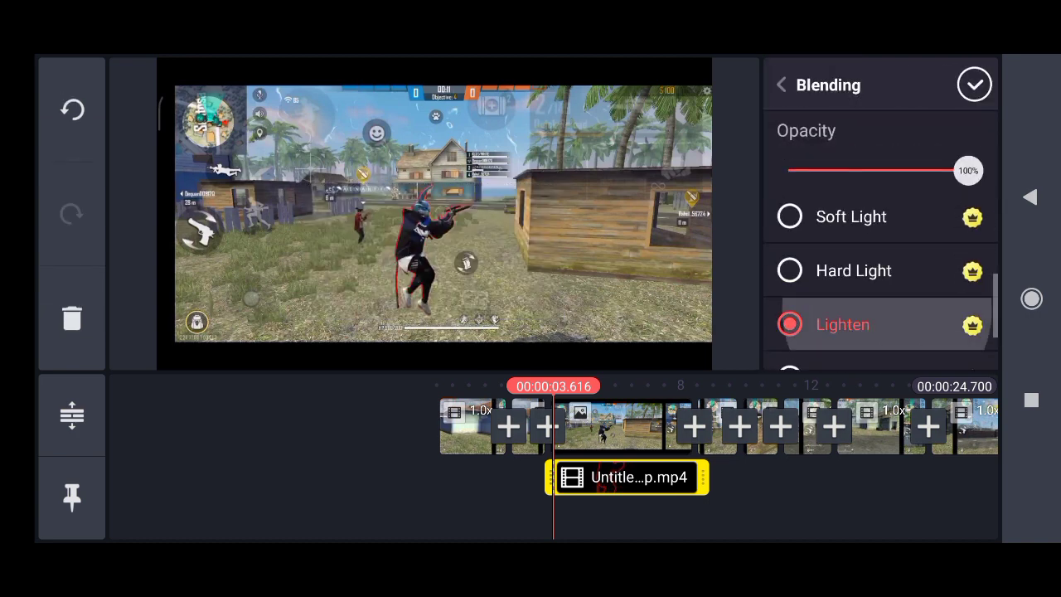
click(975, 83)
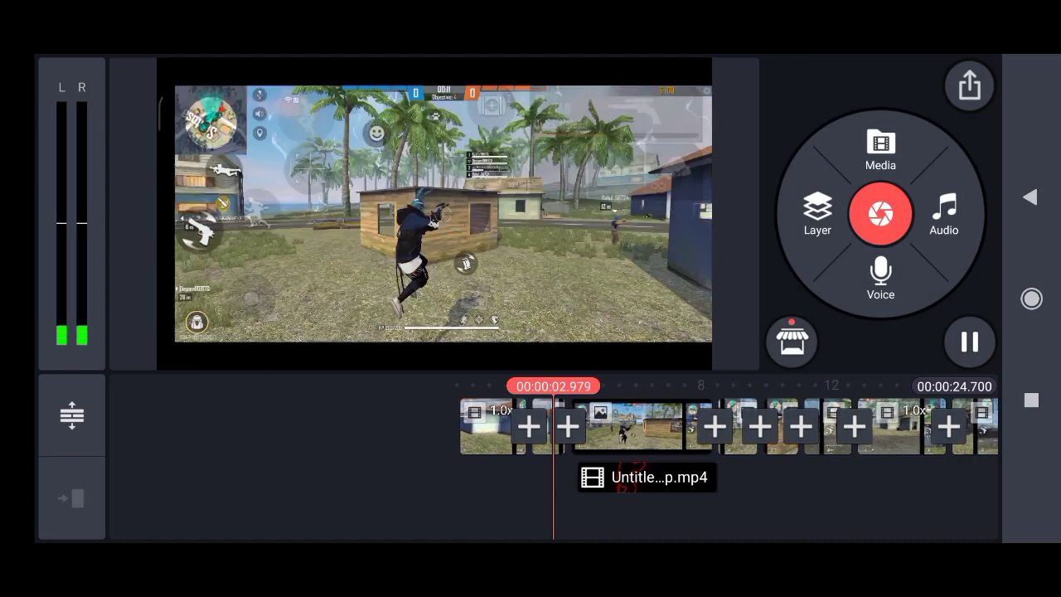
- Play back the clip to check the blended neon overlay
click(580, 428)
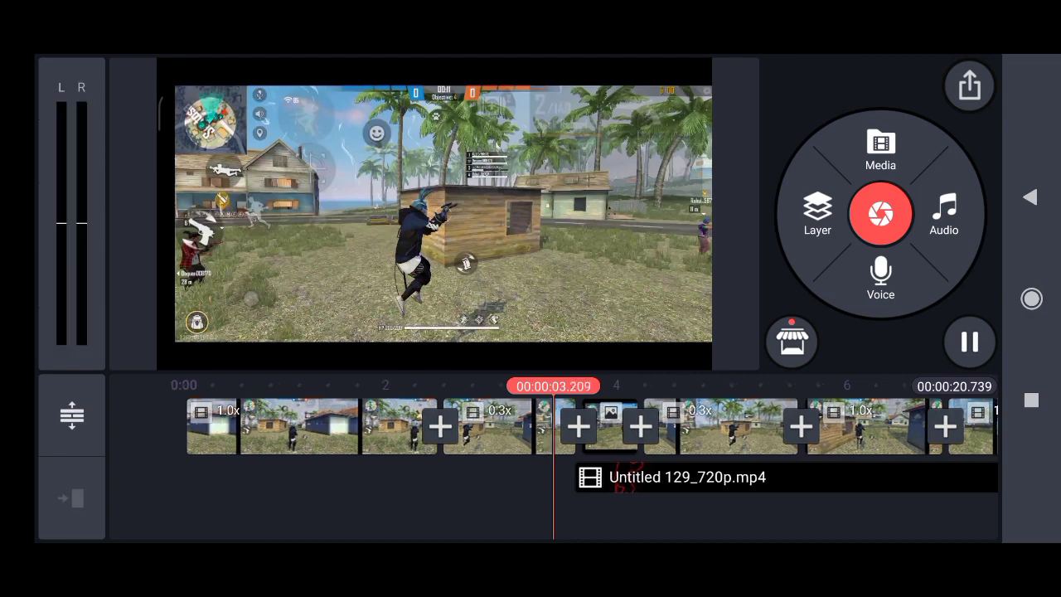
click(613, 428)
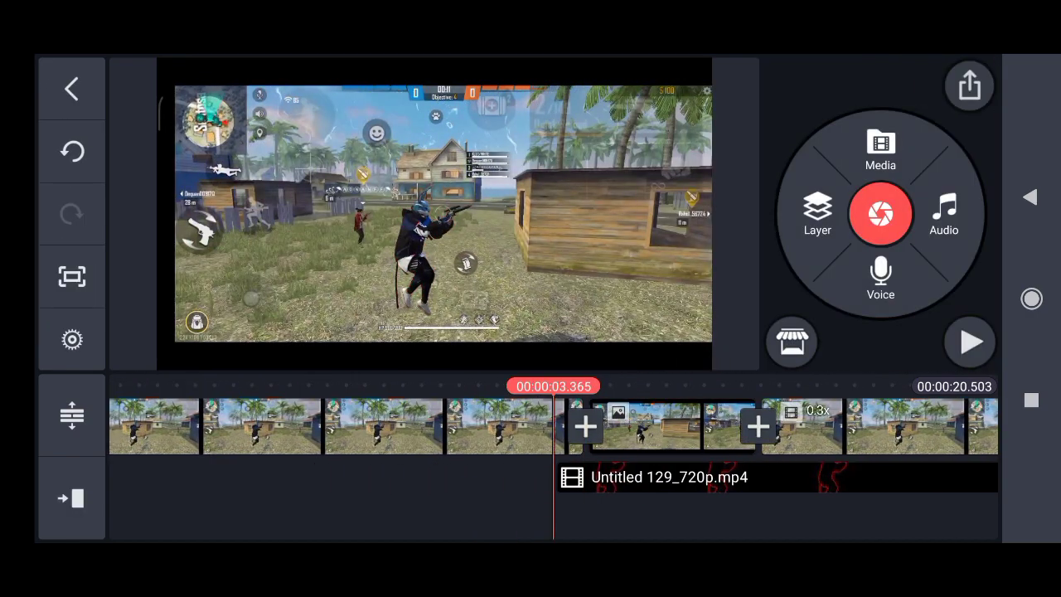
click(970, 342)
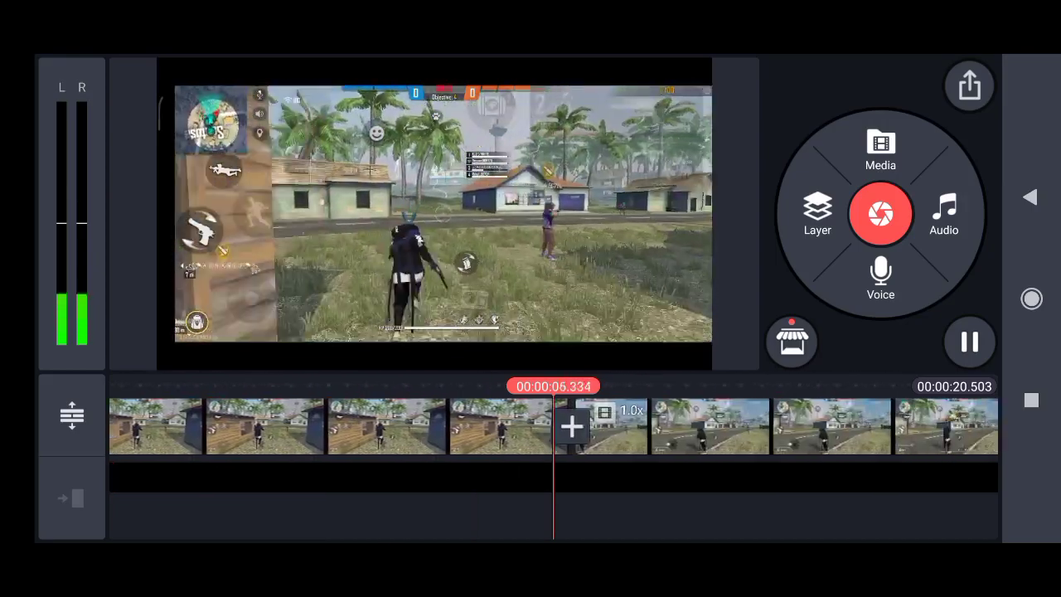